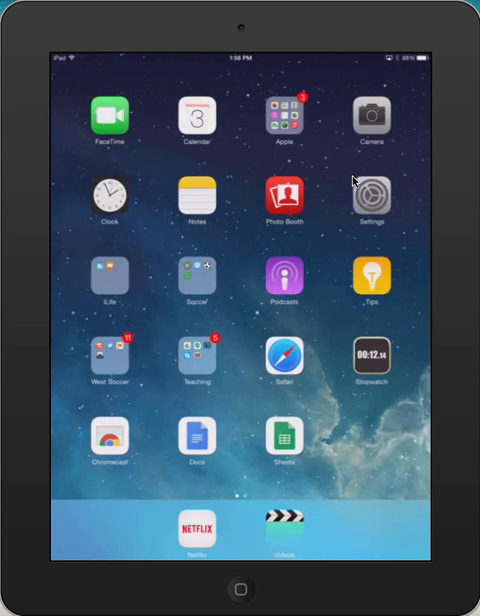
pyautogui.moveTo(372, 194)
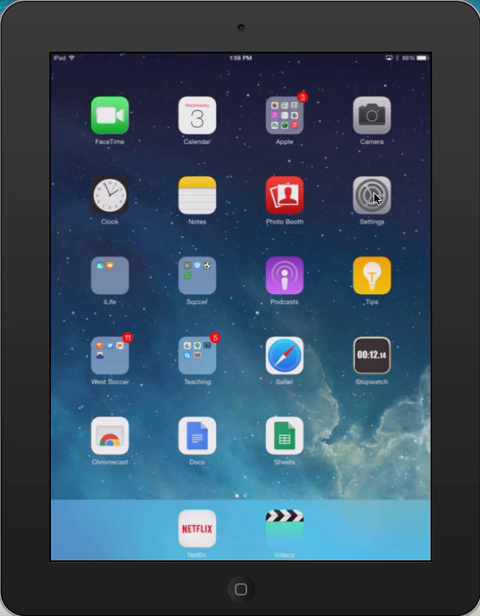
# - Open Settings and select iTunes & App Store to show the Apple ID and download options
pyautogui.click(372, 194)
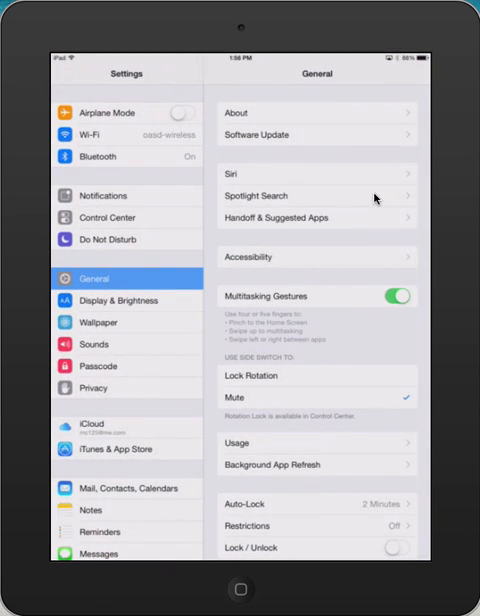
pyautogui.scroll(-3)
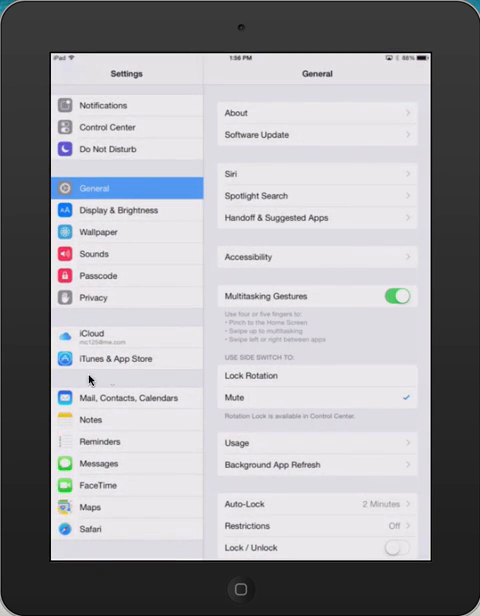
pyautogui.moveTo(136, 356)
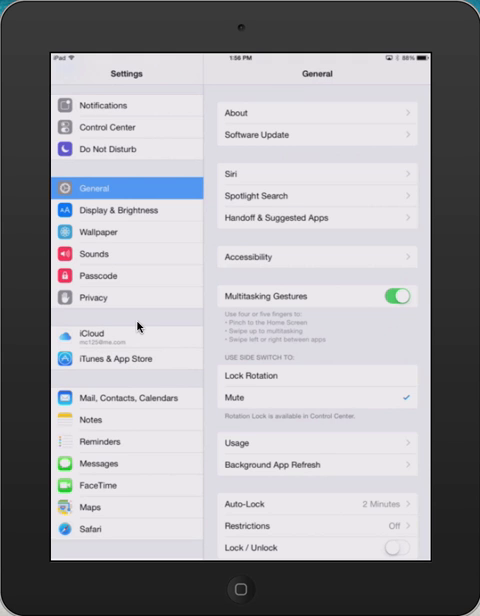
pyautogui.click(128, 356)
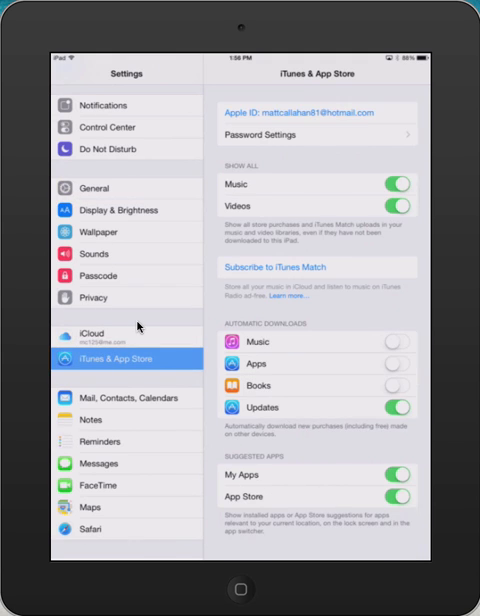
pyautogui.moveTo(310, 116)
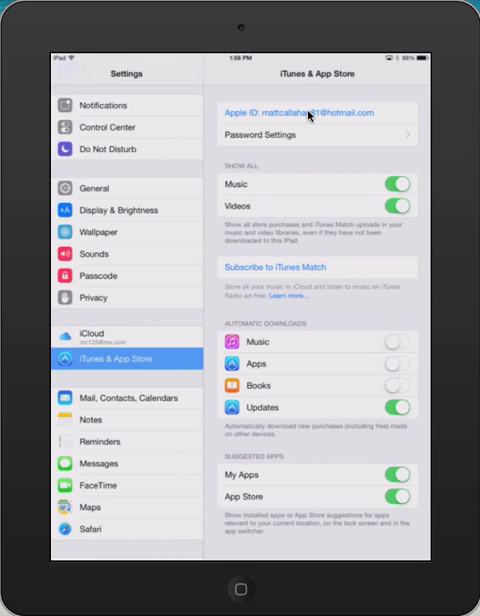
pyautogui.click(310, 112)
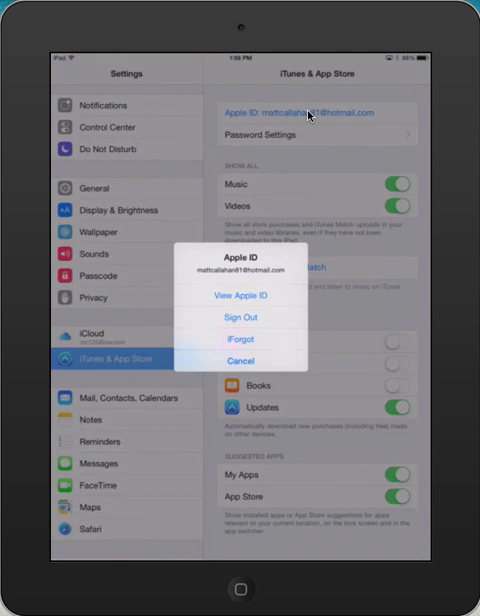
pyautogui.moveTo(240, 324)
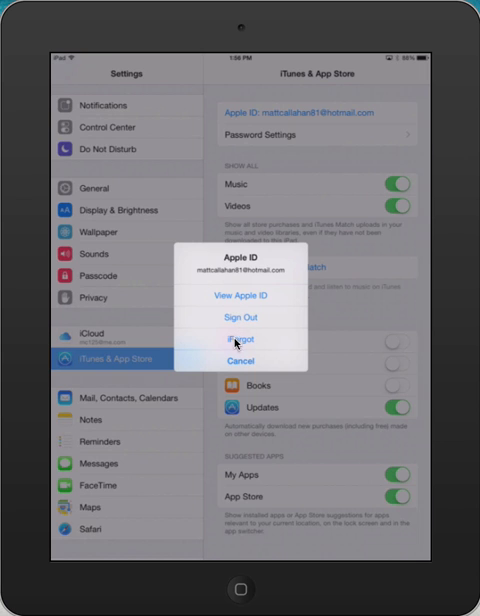
pyautogui.moveTo(250, 348)
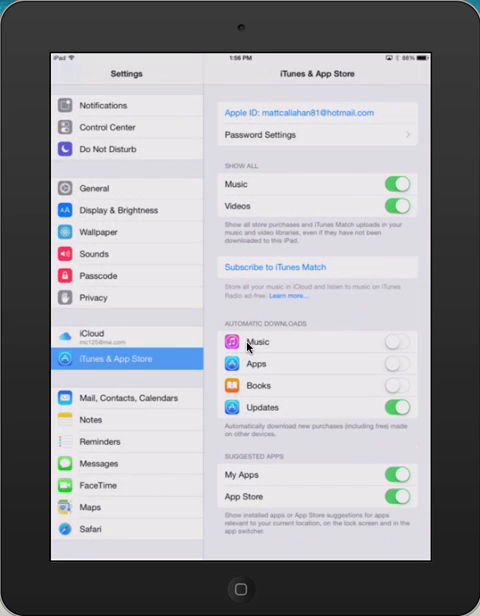
pyautogui.click(90, 340)
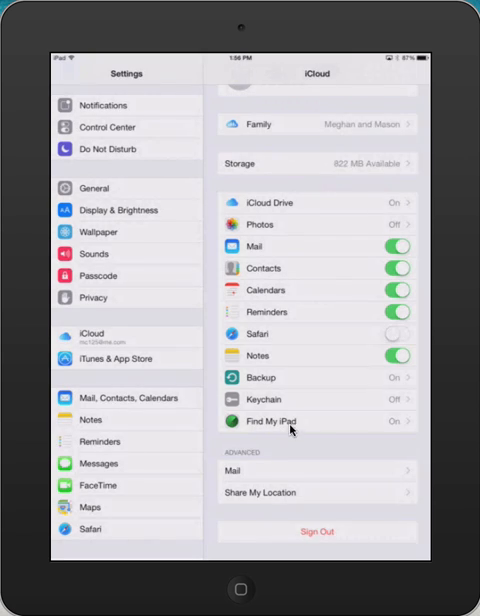
pyautogui.moveTo(292, 96)
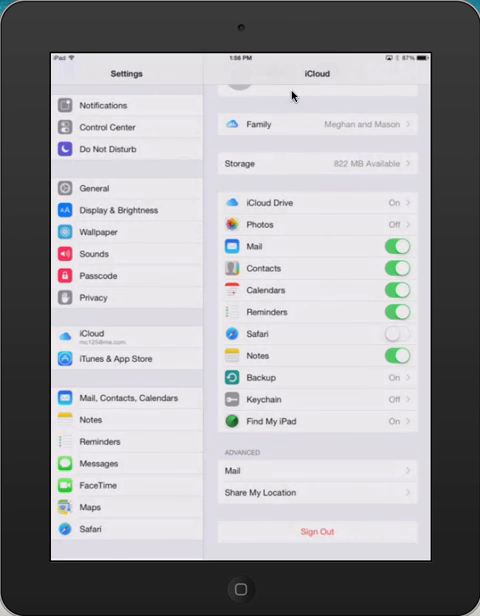
pyautogui.moveTo(278, 424)
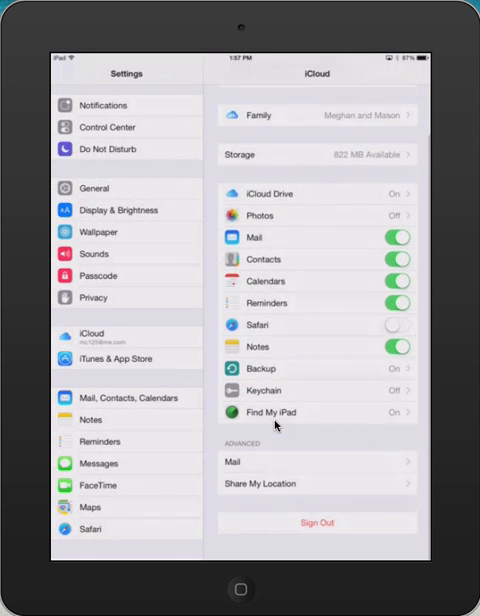
# - Scroll the iCloud page to reveal Find My iPad and the Sign Out option
pyautogui.scroll(-3)
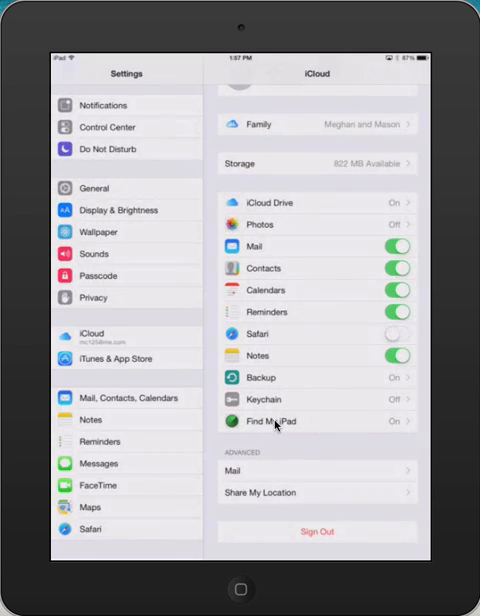